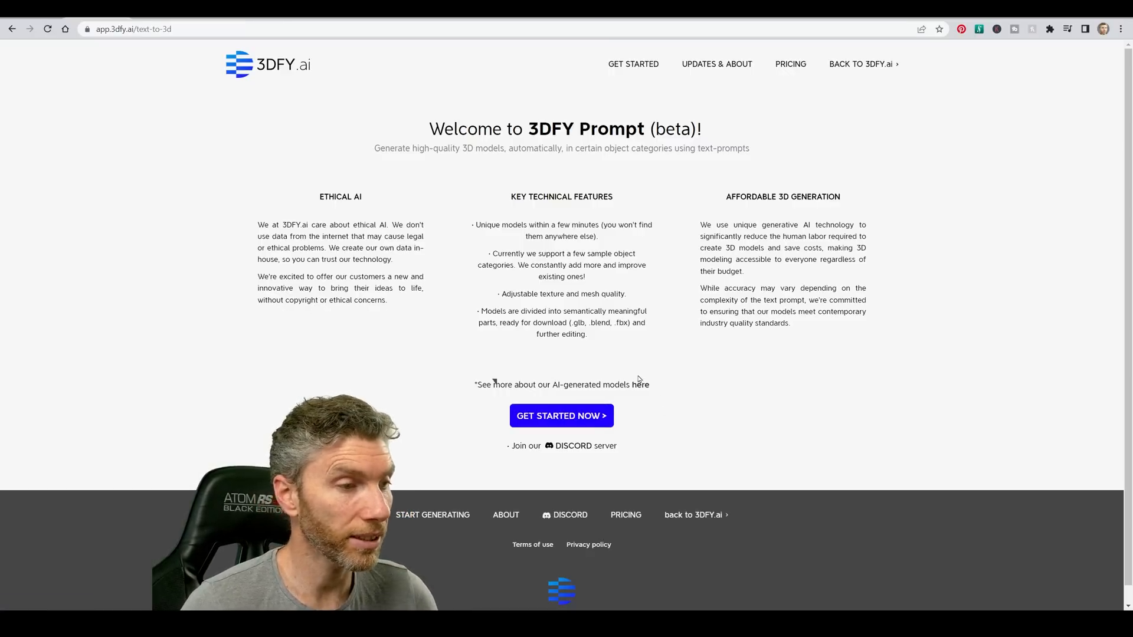
Start a new 3D model from the welcome page's GET STARTED NOW button
left_click(560, 416)
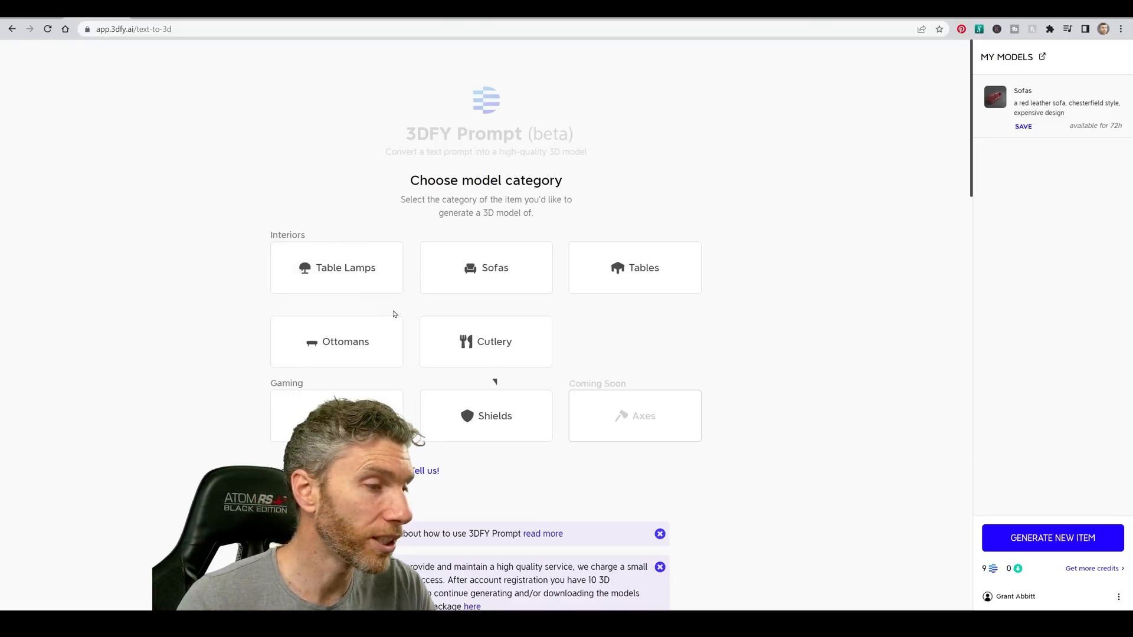
mouse_move(565, 429)
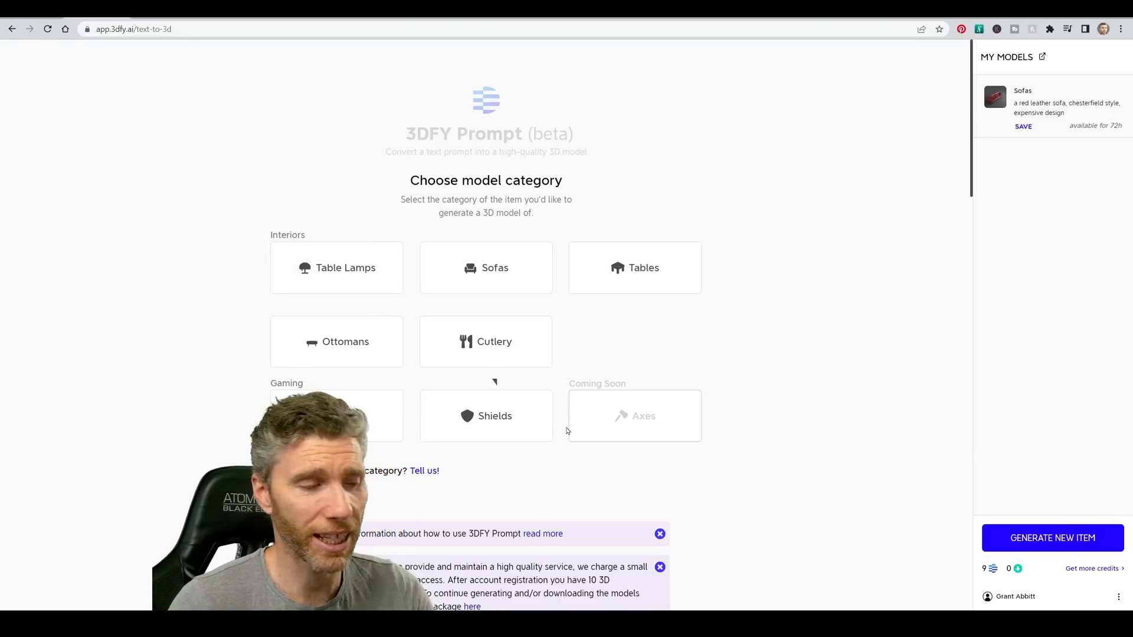
Generate a Tables model from the prompt "an expensive table, made of marble, with wooden legs"
left_click(634, 268)
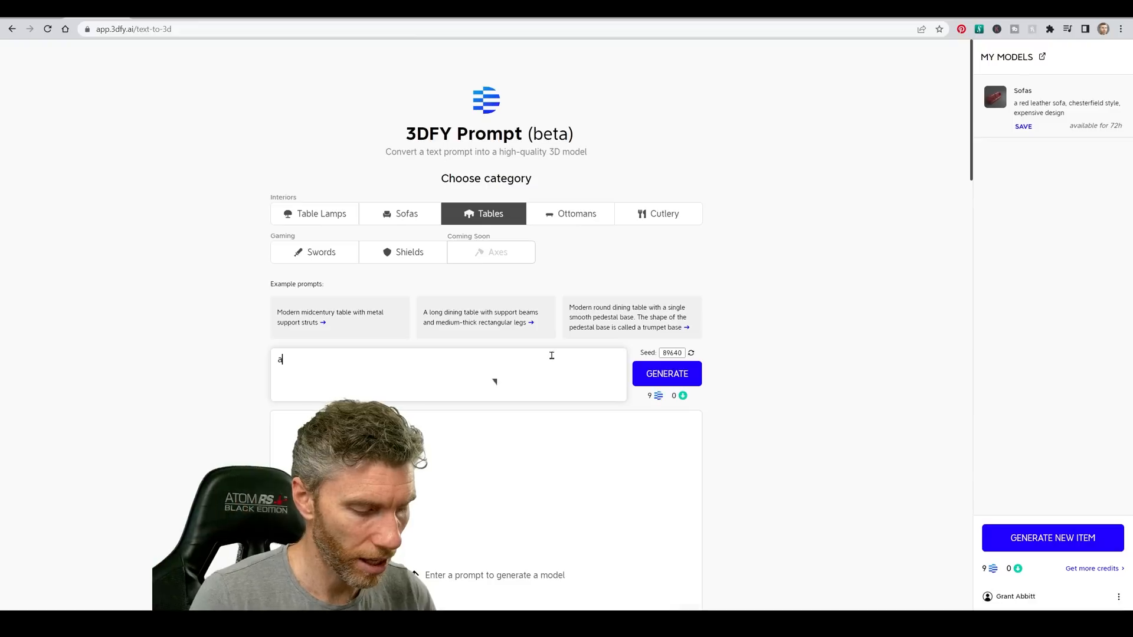
type("n expensive")
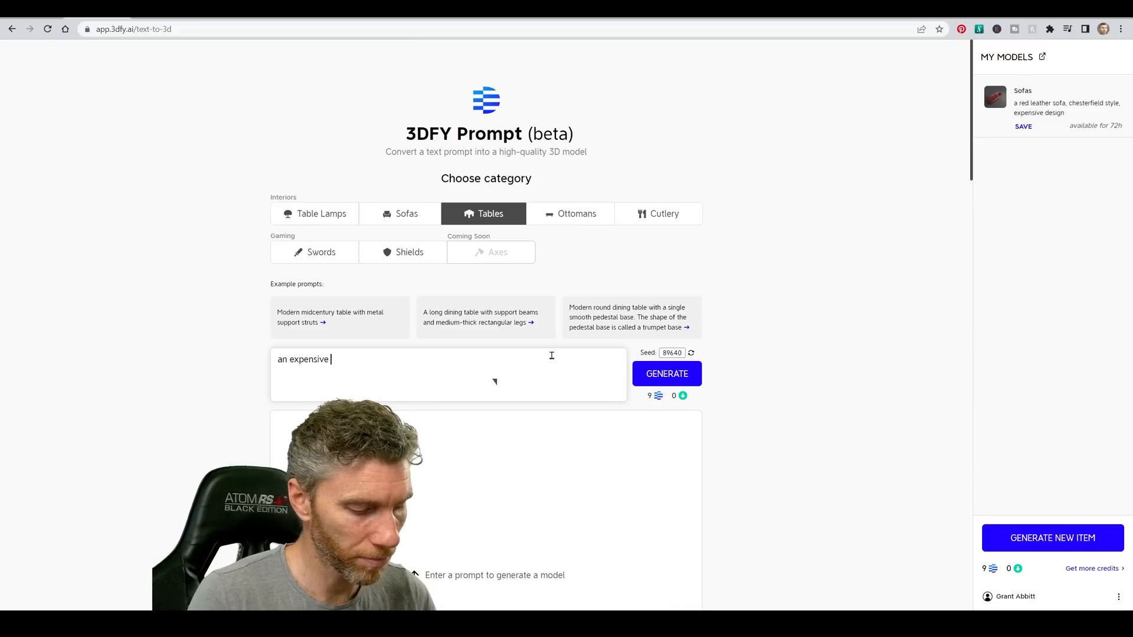
type("table, made of marble, w")
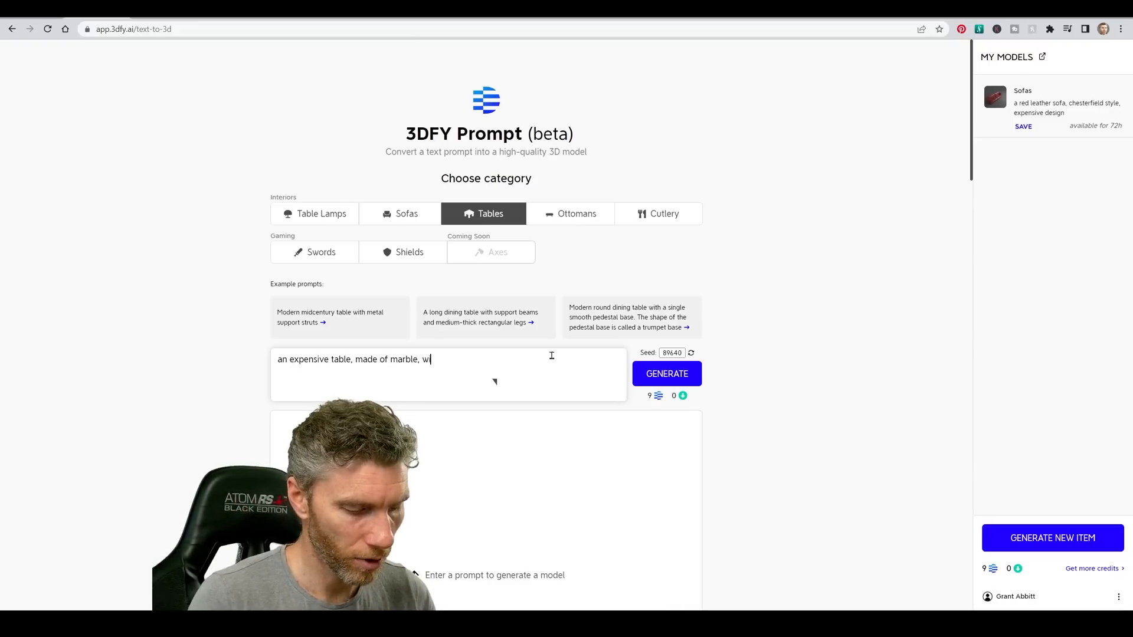
type("ith wooden legs")
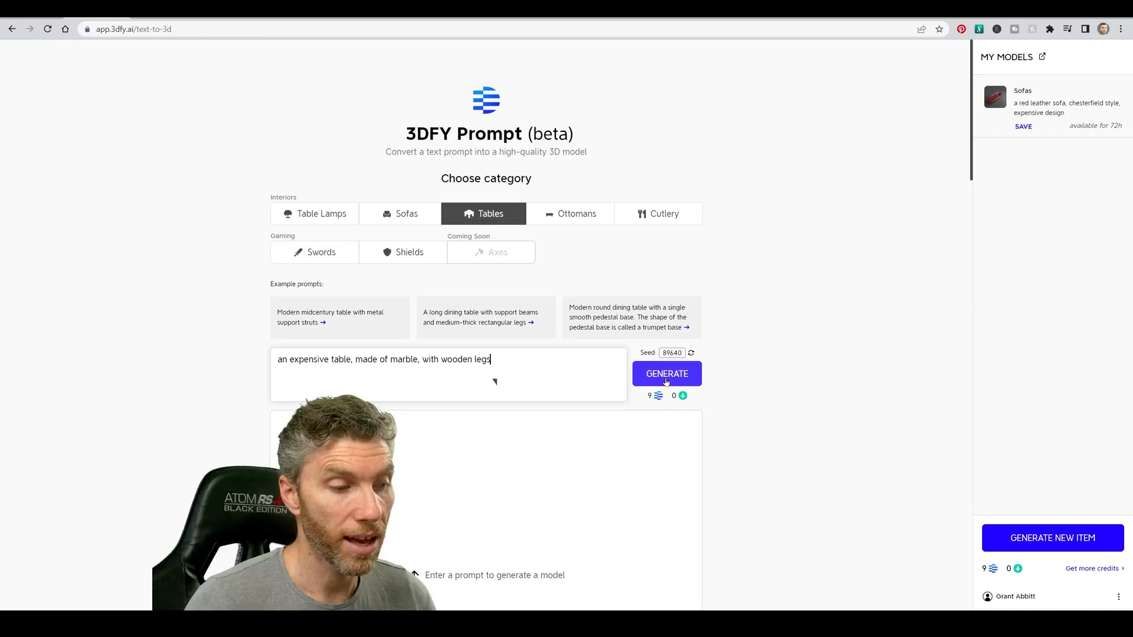
left_click(665, 374)
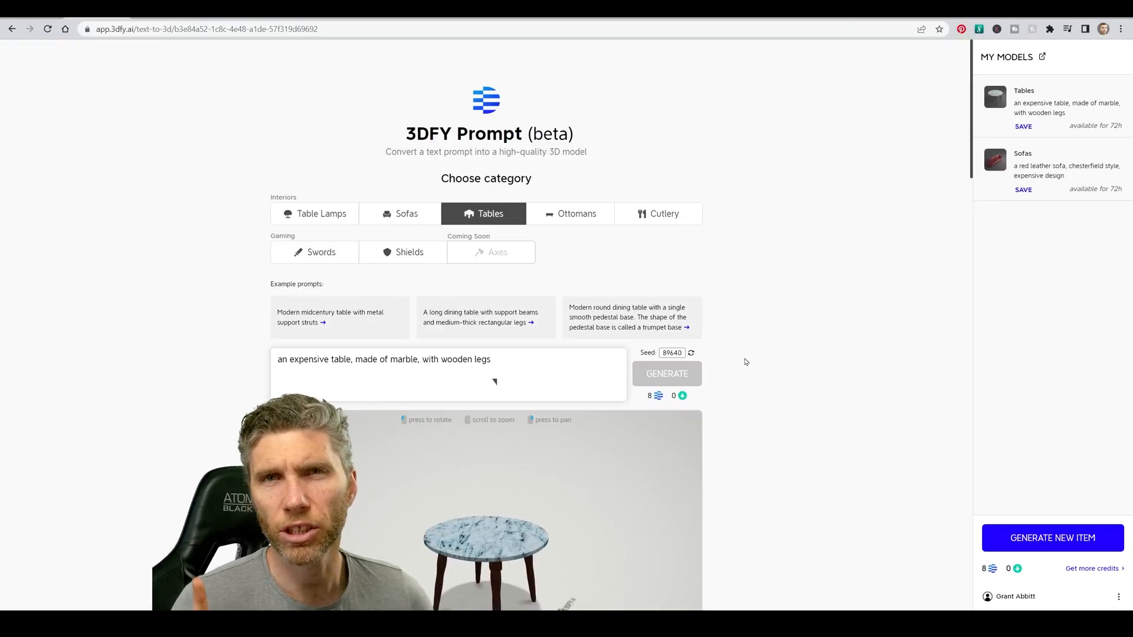
Scroll down to the 3D preview to inspect the generated marble table
scroll("down", 3)
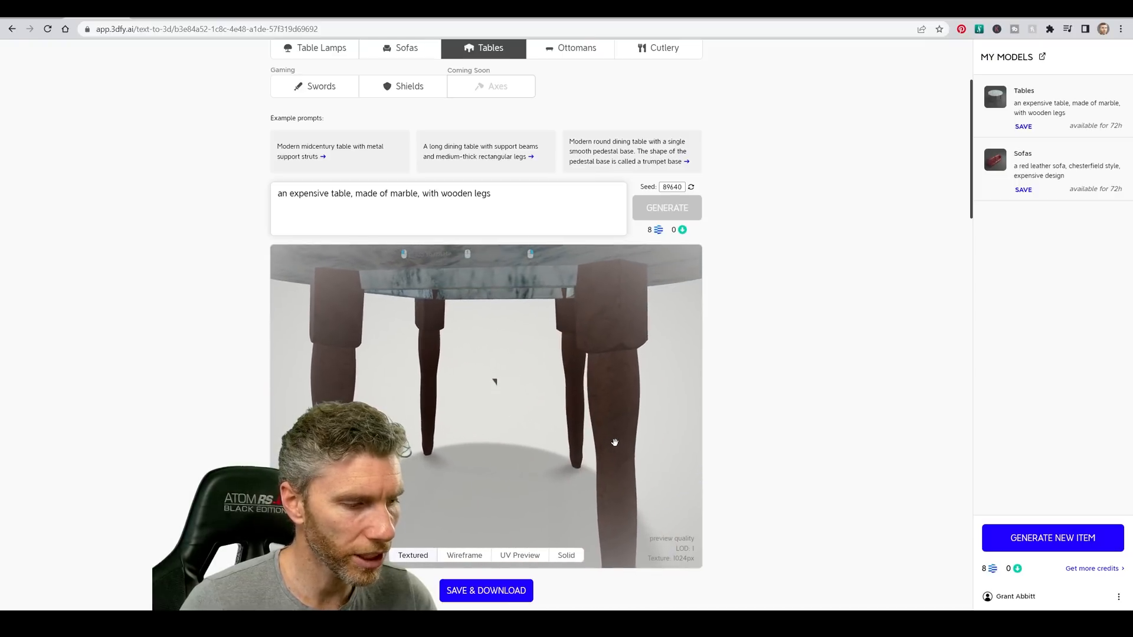
left_click(463, 555)
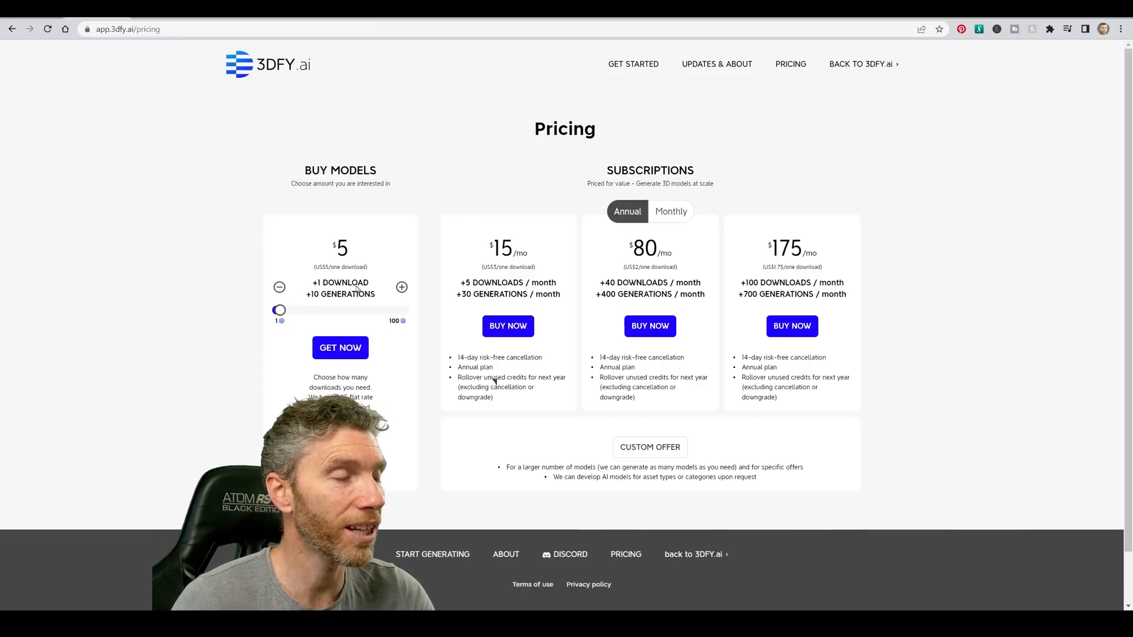
mouse_move(330, 295)
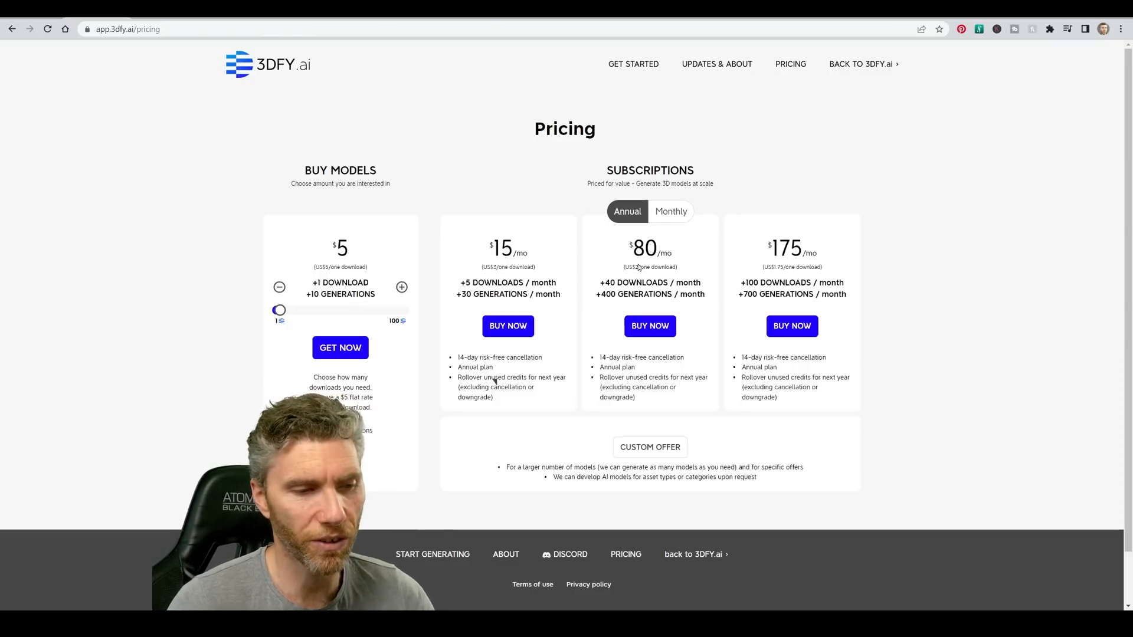
mouse_move(424, 262)
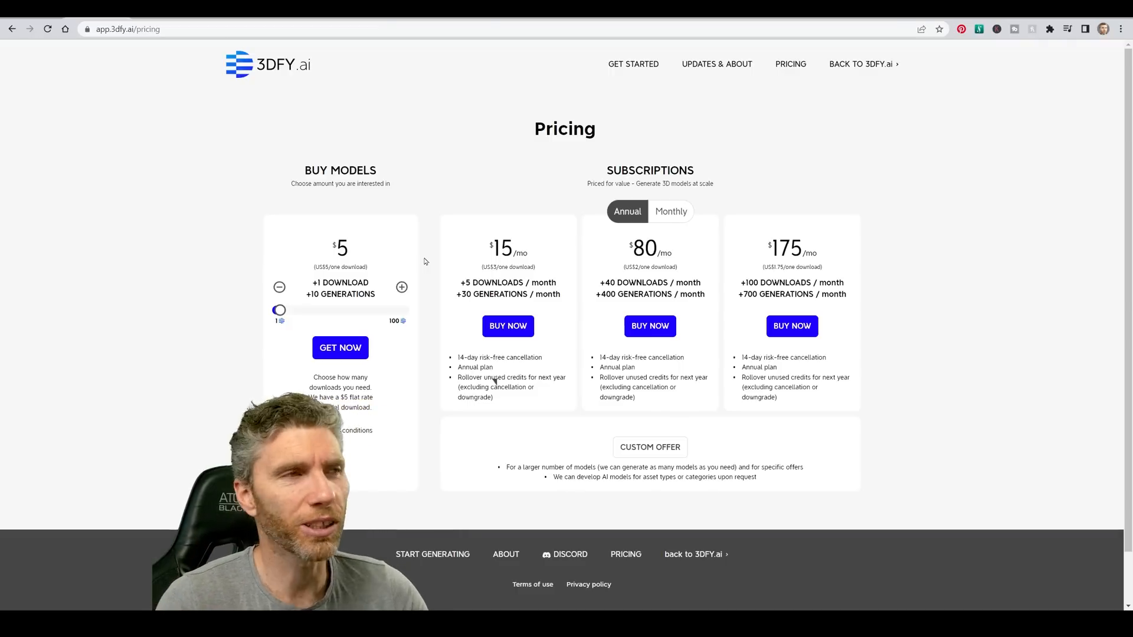